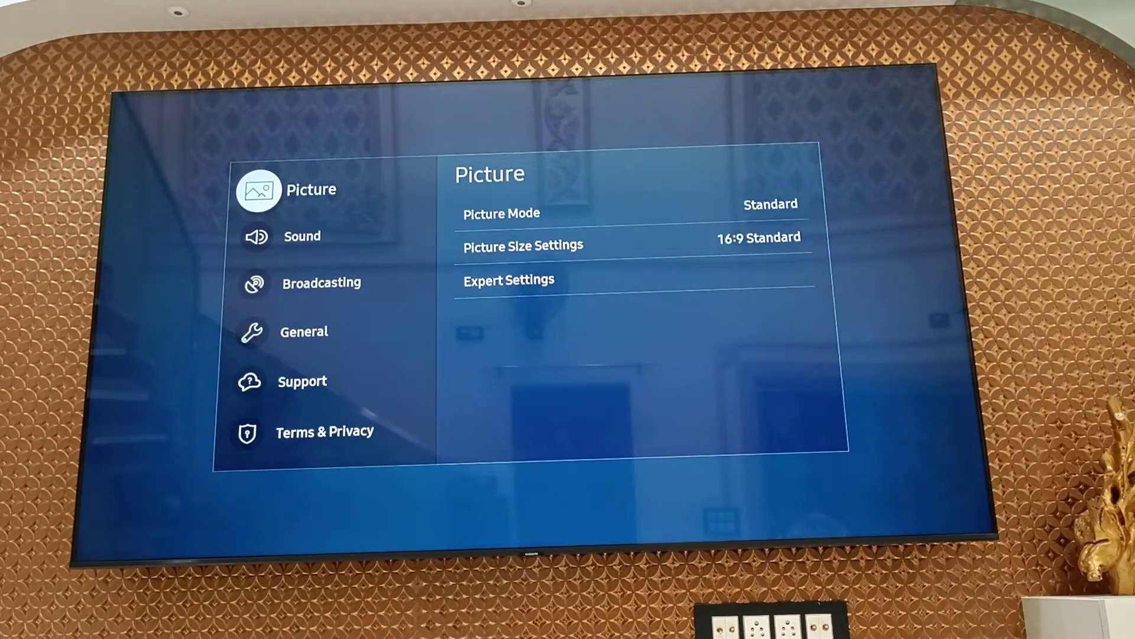
- Move down the Settings categories from Picture to Support's Software Update page showing version 2101
{"action": "left_click", "coordinate": [302, 236]}
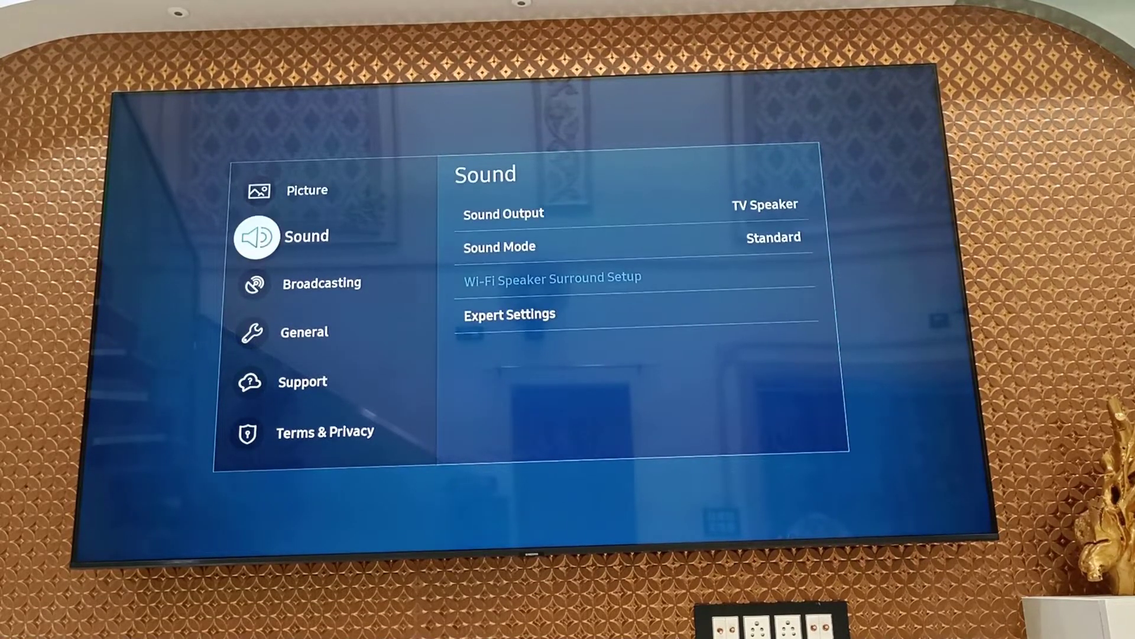
{"action": "left_click", "coordinate": [304, 332]}
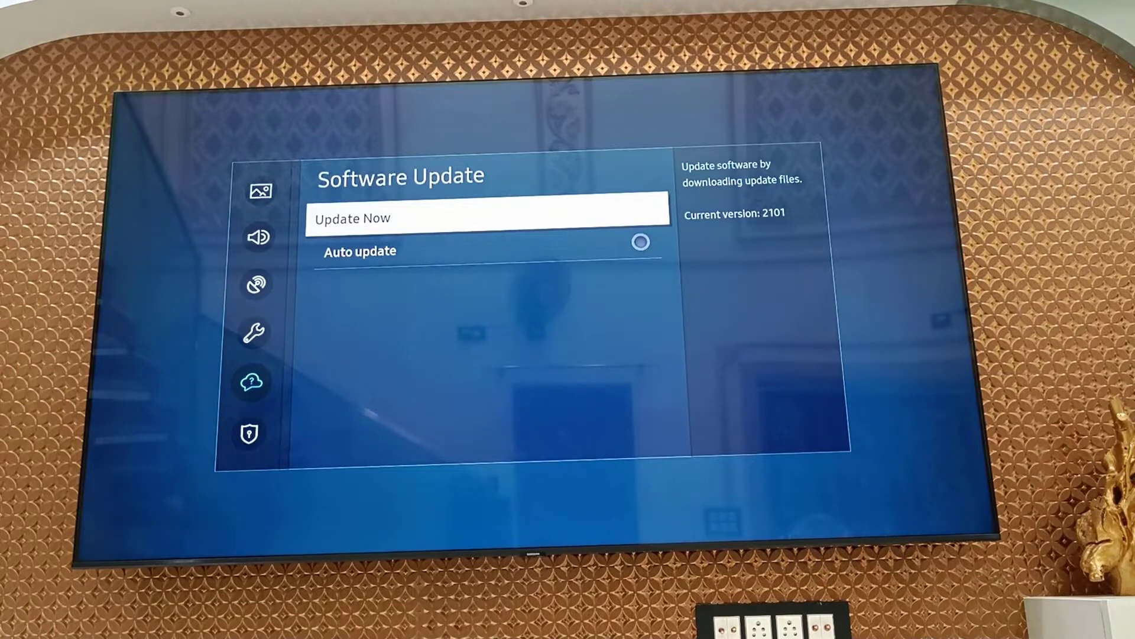
- Run Update Now to find the 2200 upgrade for the current 2101 software
{"action": "left_click", "coordinate": [488, 218]}
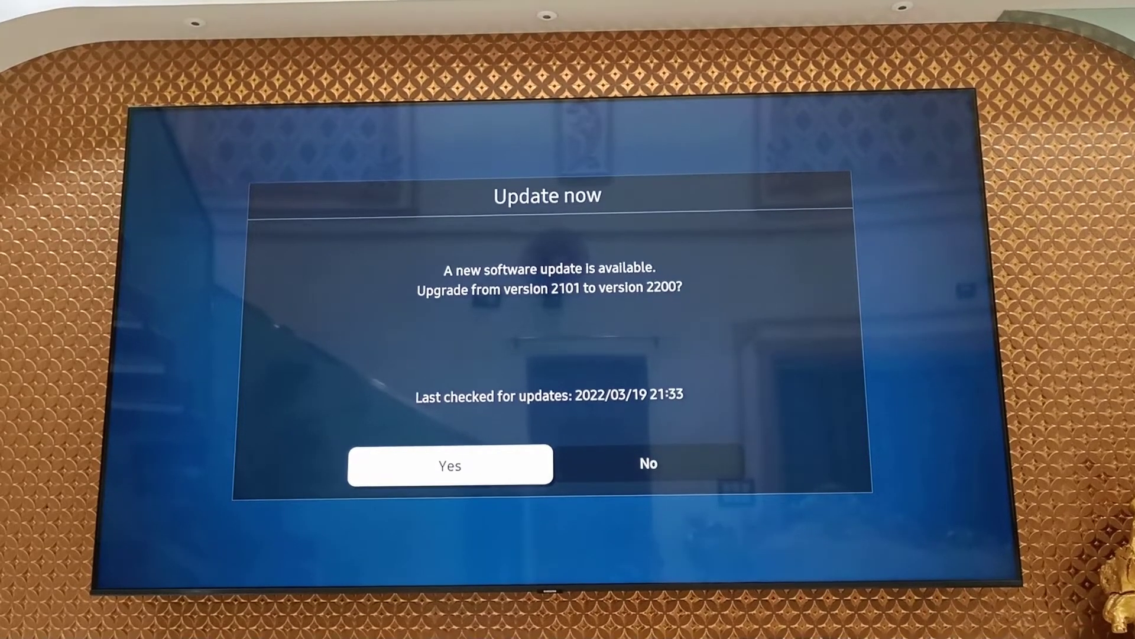
- Accept the version 2200 update and let the TV install it and restart to Home
{"action": "left_click", "coordinate": [450, 465]}
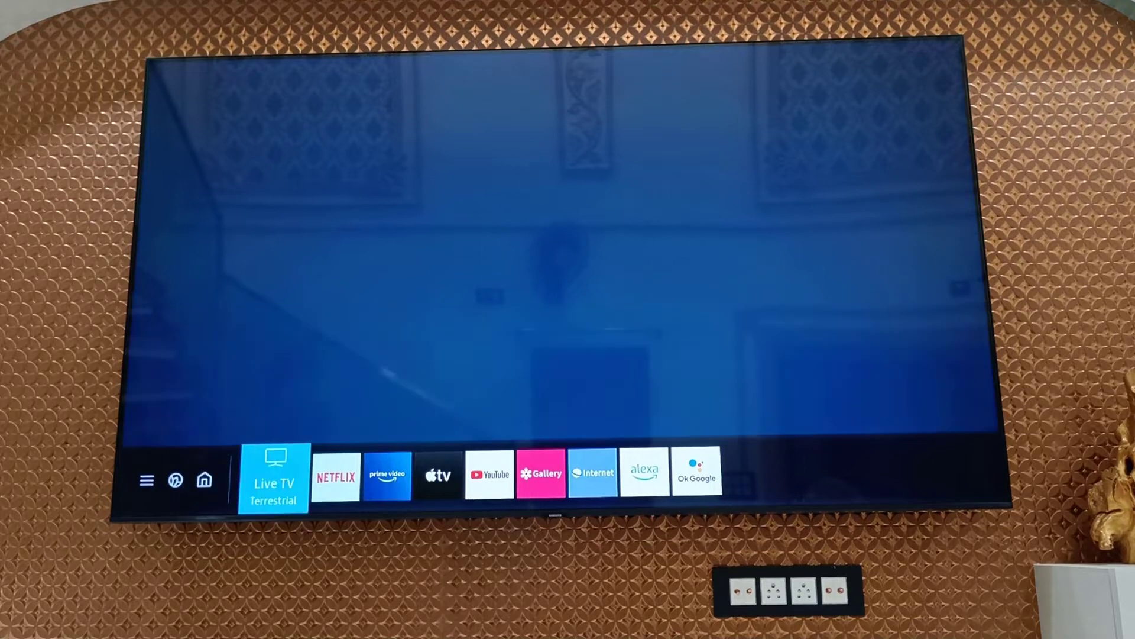
- Open full Settings from the Home bar via Quick Settings, landing on Picture
{"action": "left_click", "coordinate": [204, 479]}
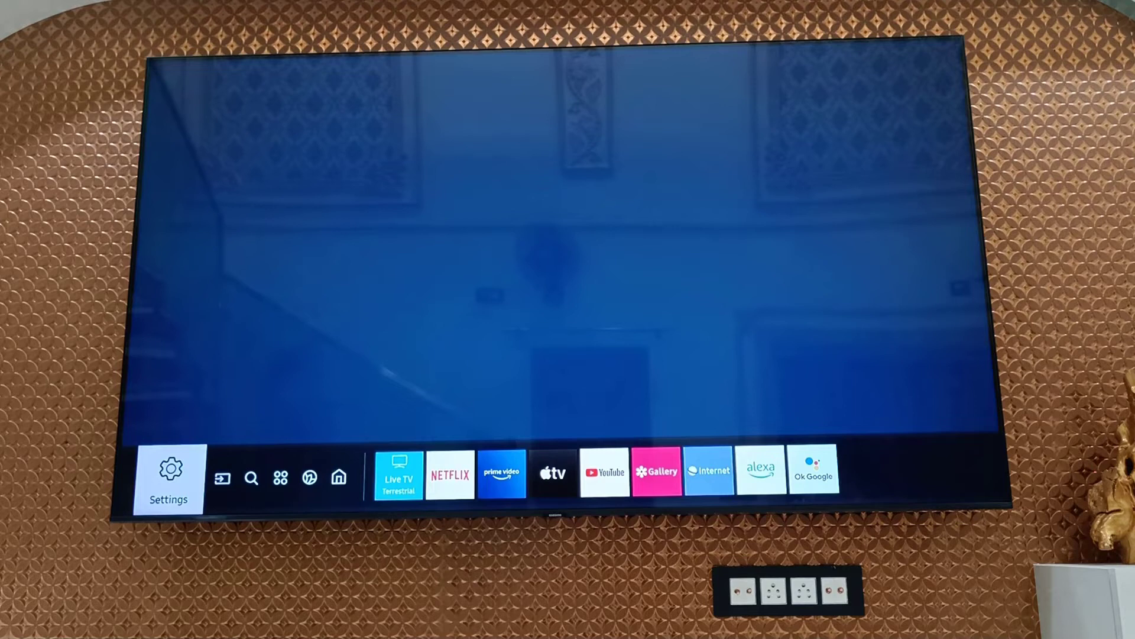
{"action": "left_click", "coordinate": [168, 478]}
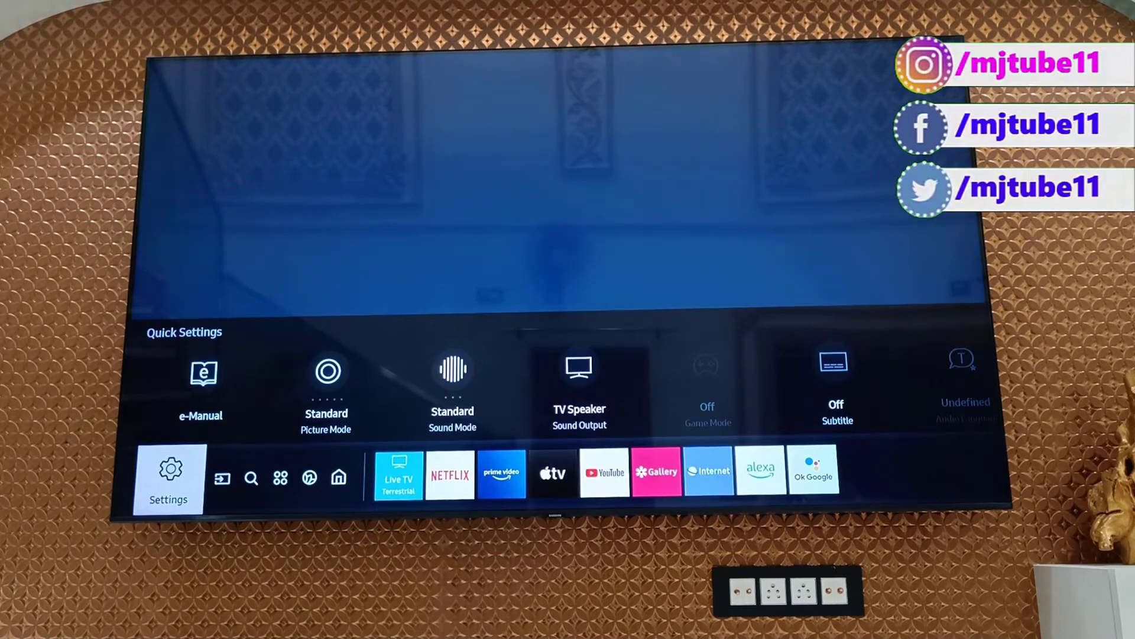
{"action": "left_click", "coordinate": [168, 477]}
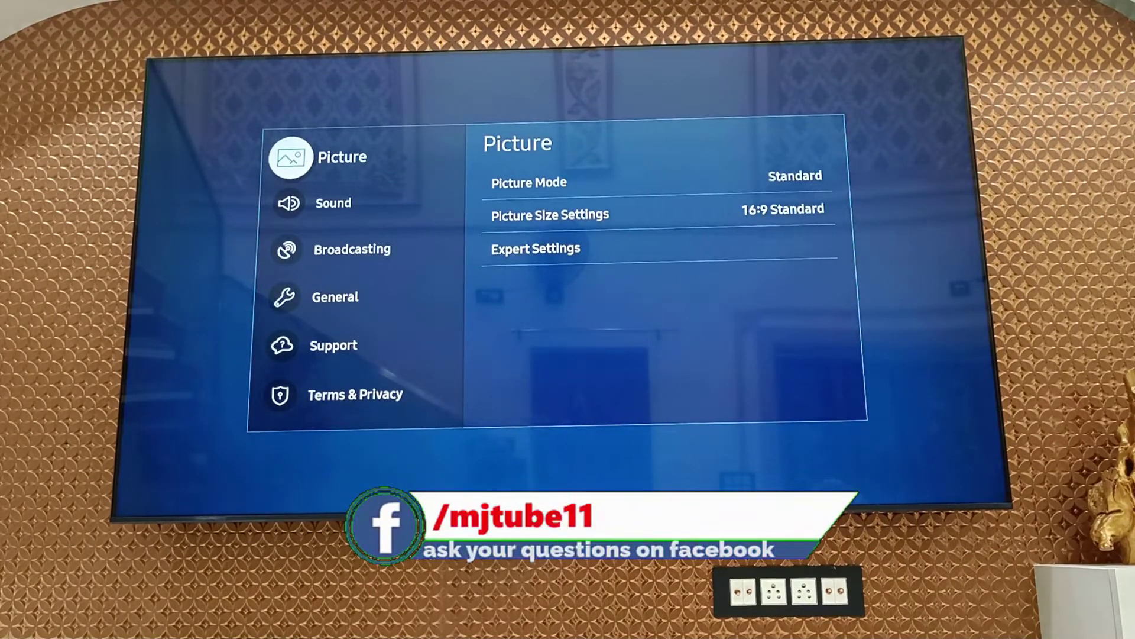
- Recheck Software Update, now at version 2200, and dismiss the Latest Version notice
{"action": "left_click", "coordinate": [336, 297]}
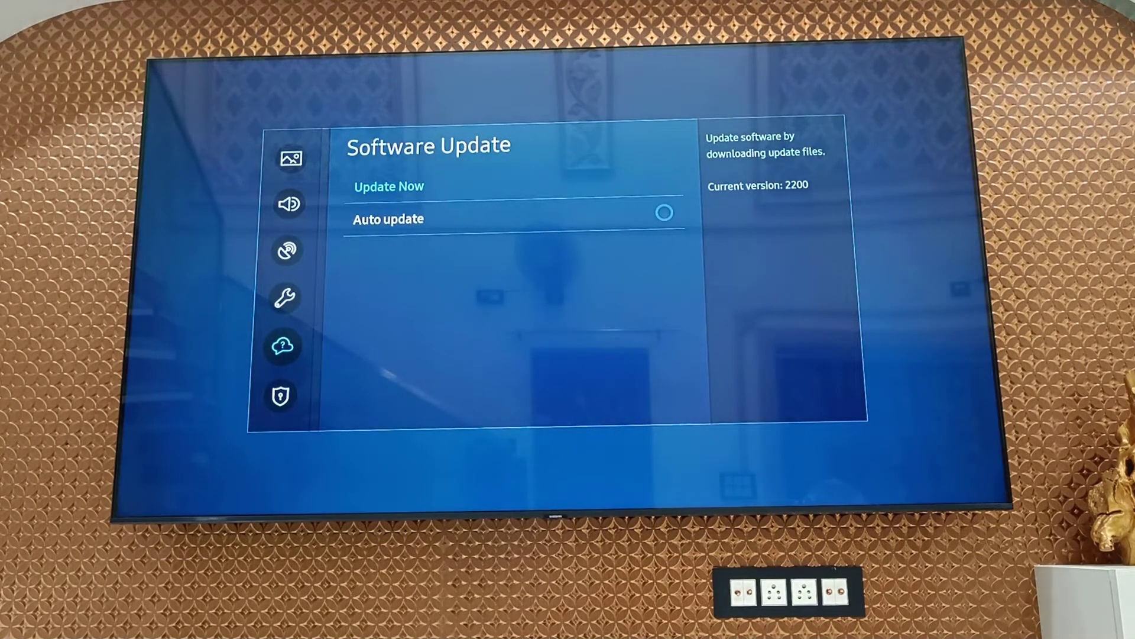
{"action": "left_click", "coordinate": [388, 186]}
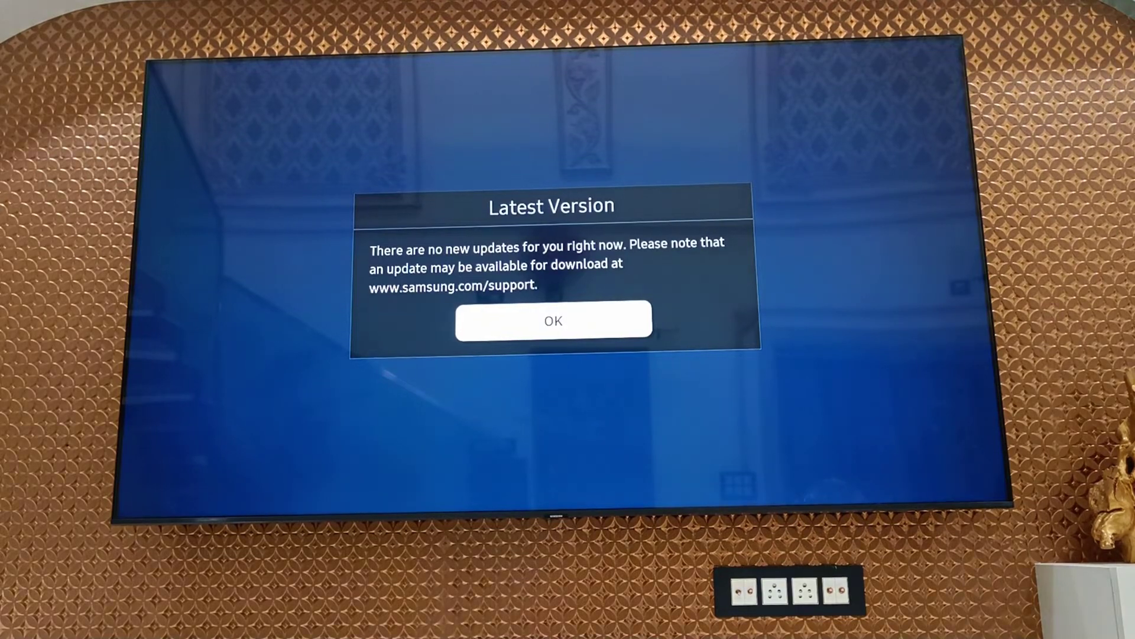
{"action": "left_click", "coordinate": [553, 321]}
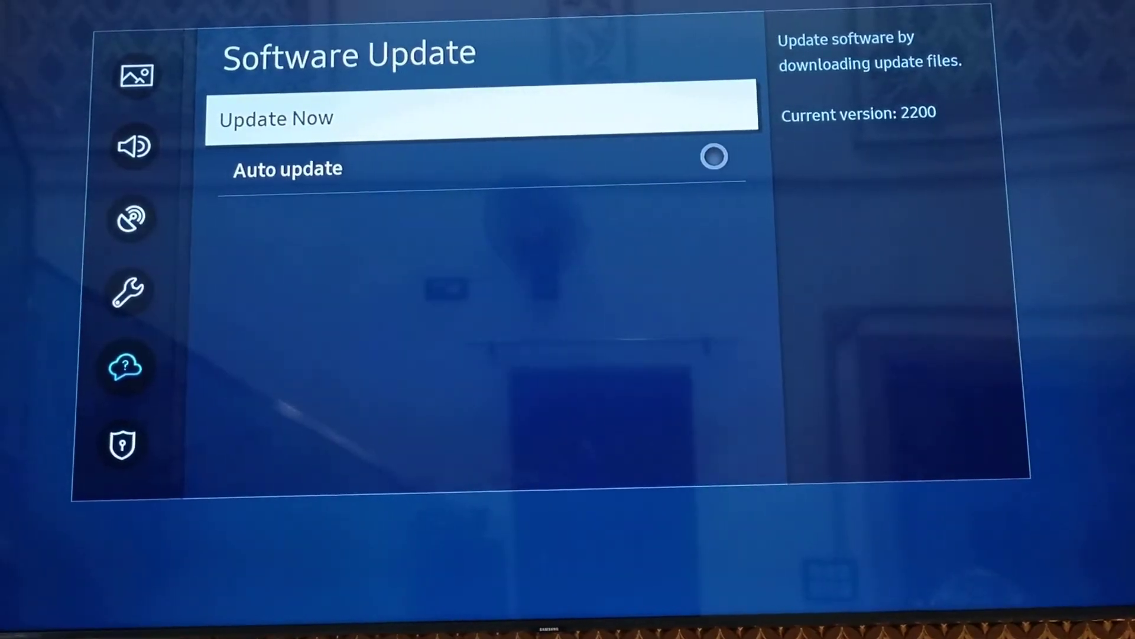